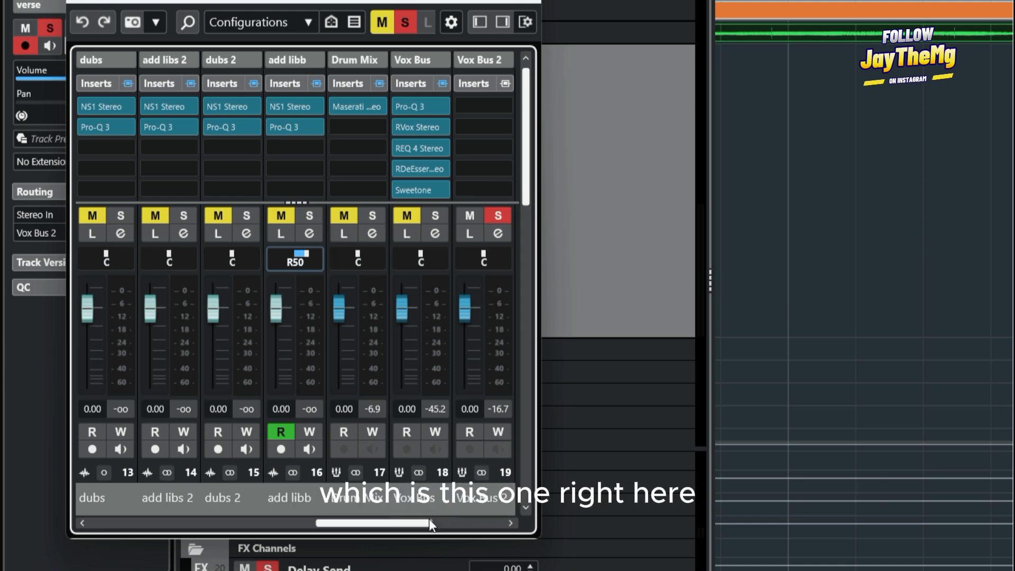
Add Neutron Elements to a Vox Bus 2 insert slot, searching 'neutro'.
{"action": "left_click", "coordinate": [483, 106]}
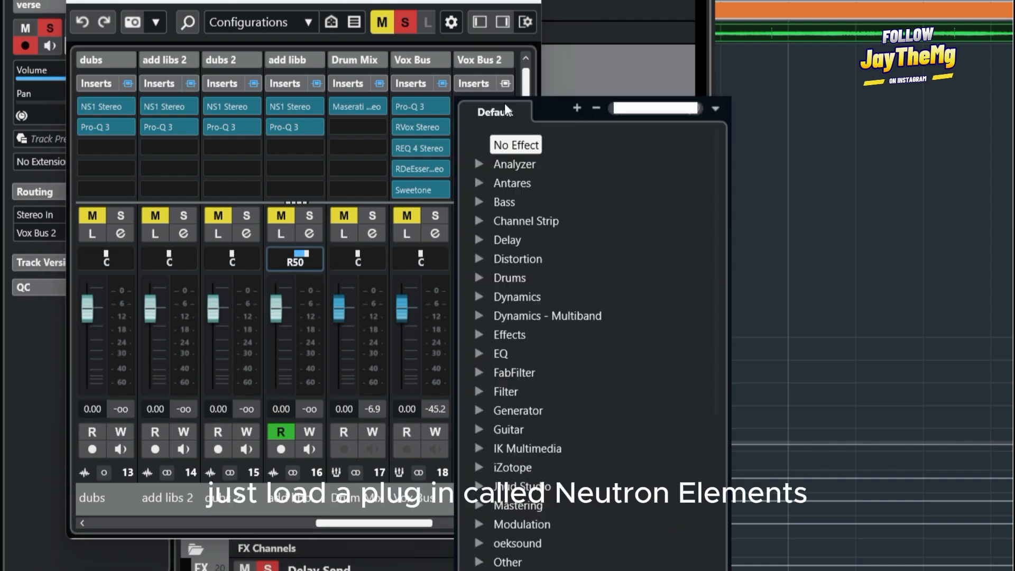
{"action": "type", "text": "neutro"}
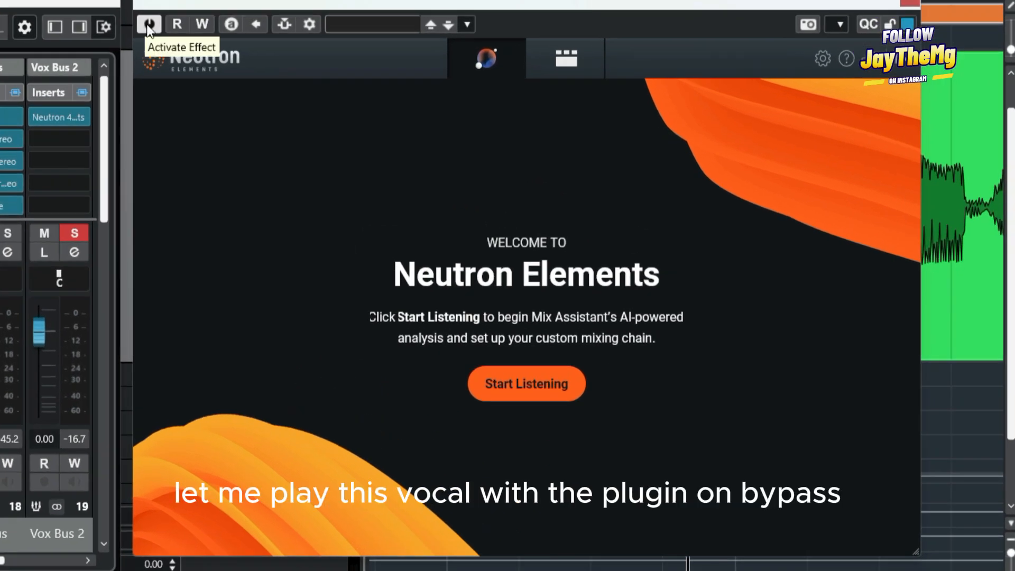
Bypass Neutron Elements with the power button to hear the dry vocal.
{"action": "left_click", "coordinate": [149, 24]}
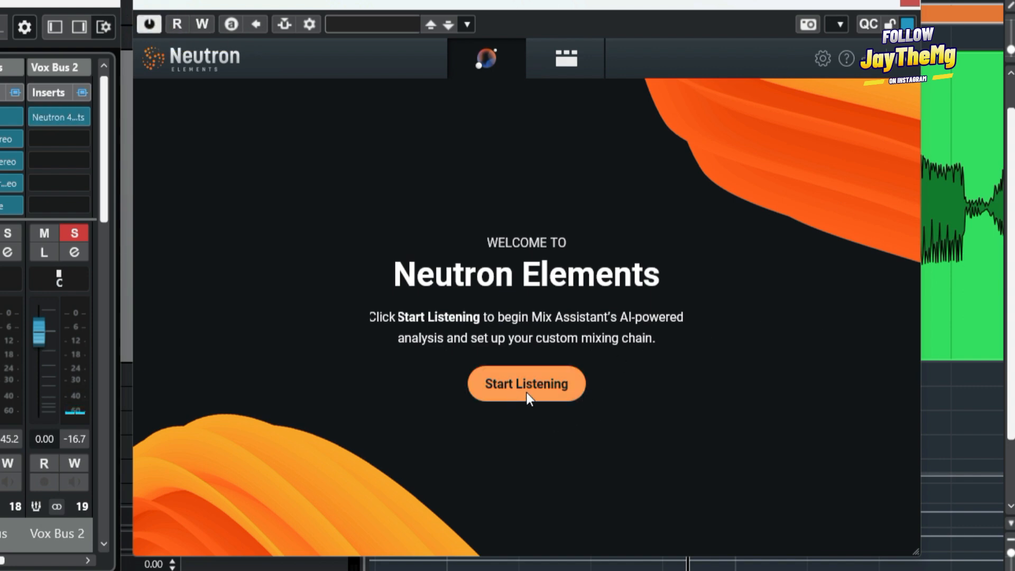
{"action": "mouse_move", "coordinate": [526, 383]}
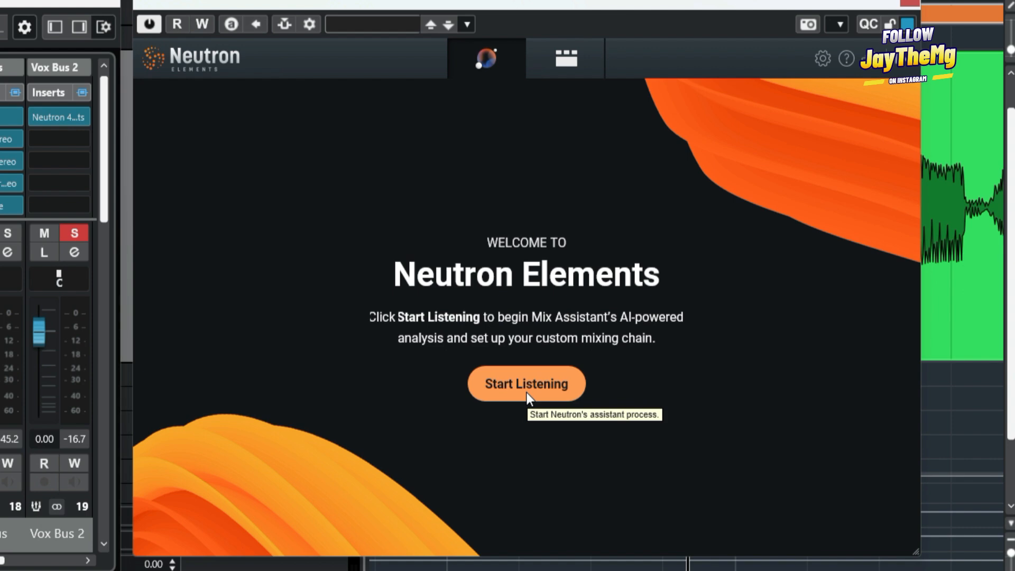
{"action": "mouse_move", "coordinate": [529, 398]}
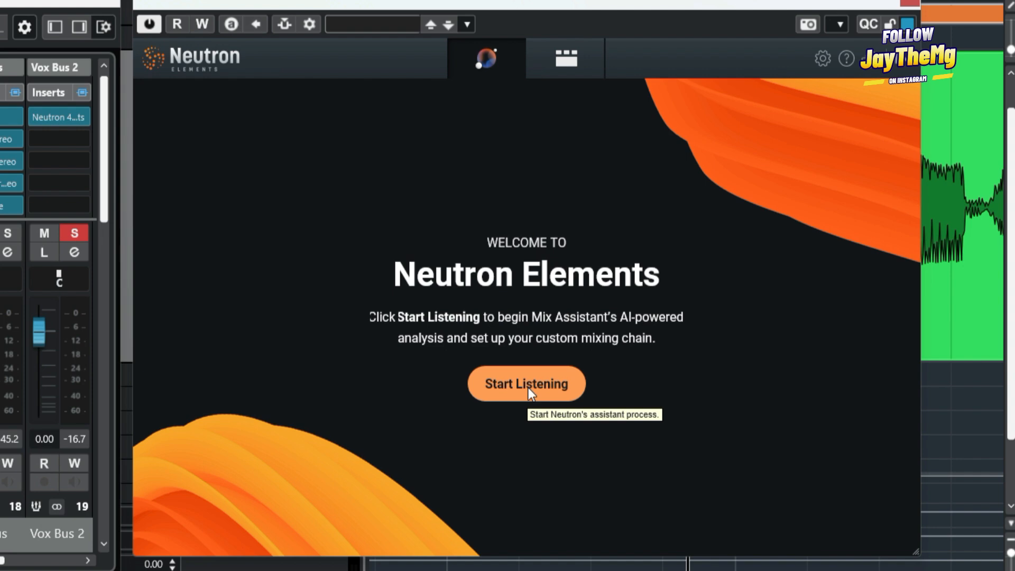
Run Mix Assistant analysis on the vocal, then set Tone Match to about 61%.
{"action": "left_click", "coordinate": [526, 383]}
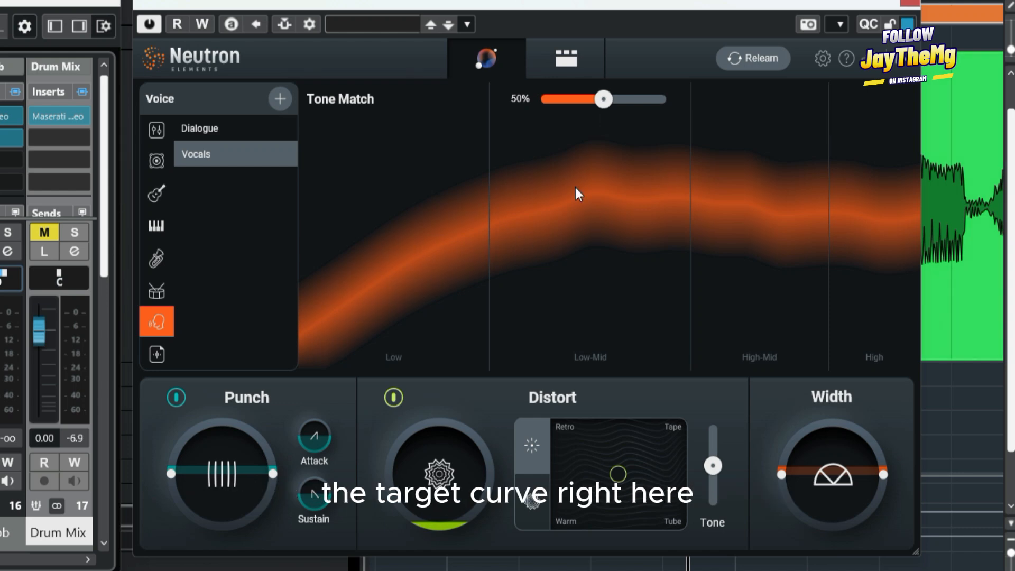
{"action": "left_click_drag", "start_coordinate": [601, 99], "coordinate": [613, 99]}
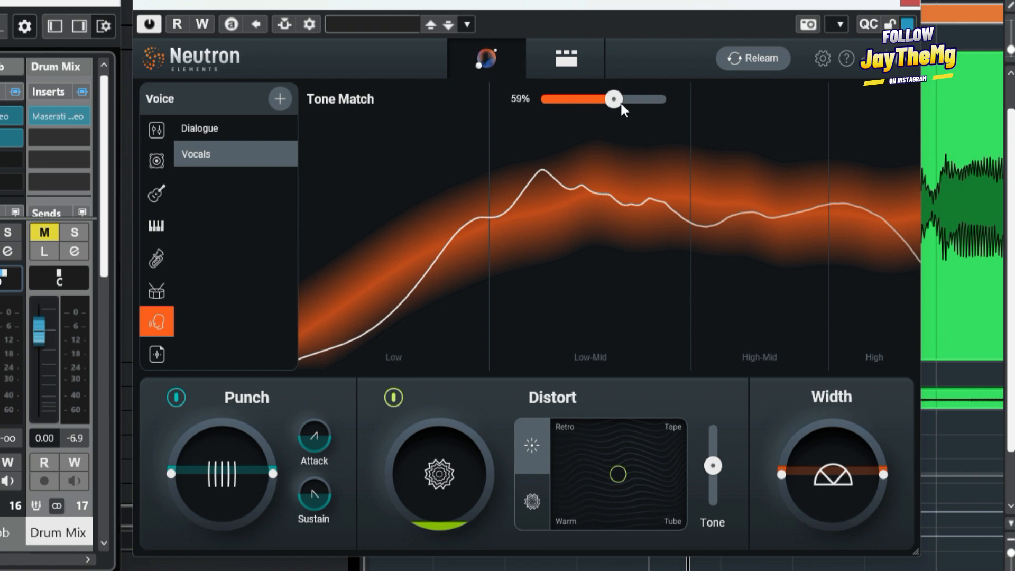
{"action": "left_click_drag", "start_coordinate": [613, 98], "coordinate": [622, 98]}
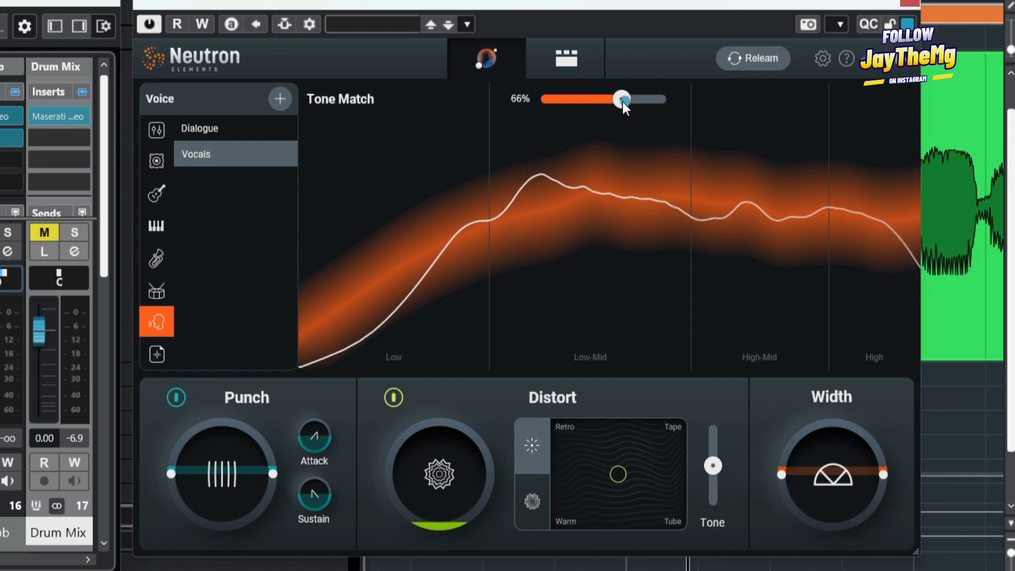
{"action": "left_click_drag", "start_coordinate": [620, 99], "coordinate": [616, 99]}
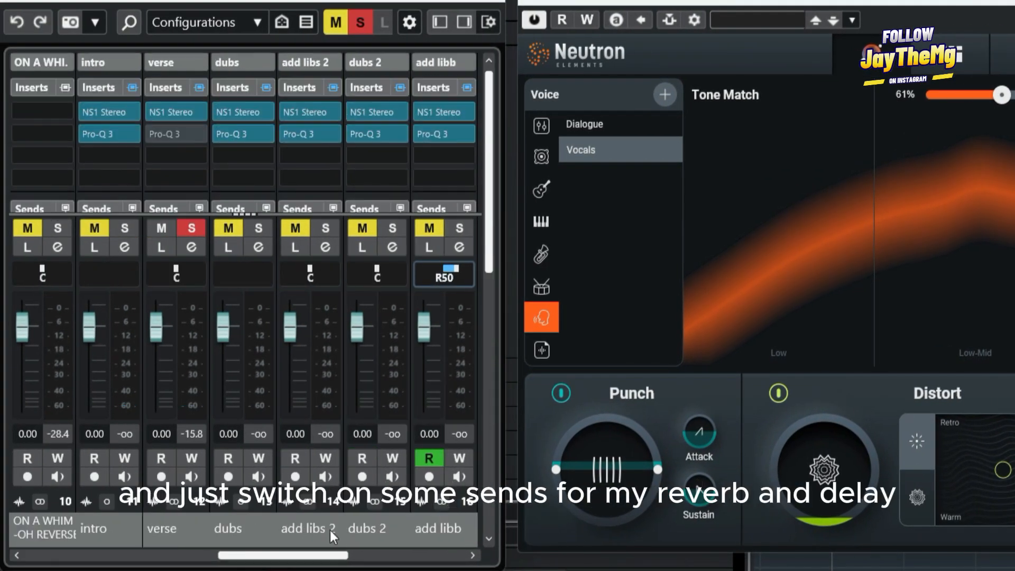
Scroll the MixConsole right toward the vocal's reverb and delay sends.
{"action": "scroll", "scroll_direction": "right", "scroll_amount": 3}
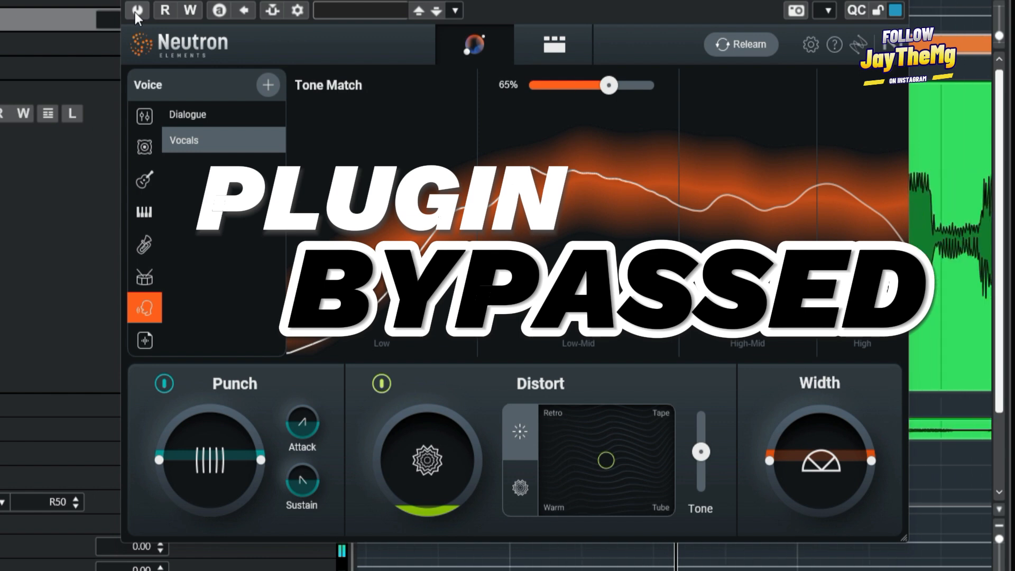
Bypass Neutron Elements to compare the vocal against the unprocessed sound.
{"action": "left_click", "coordinate": [136, 10]}
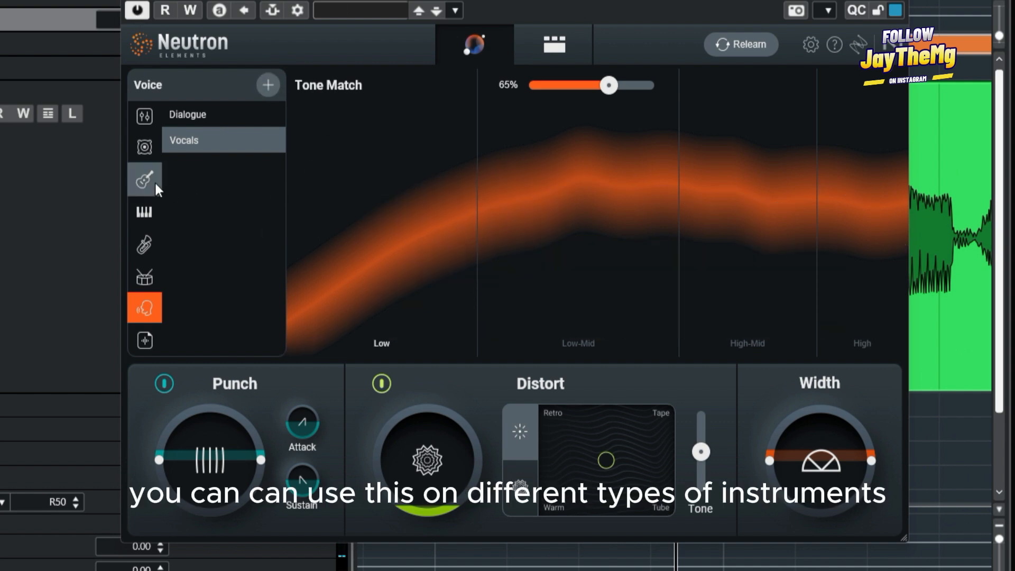
{"action": "mouse_move", "coordinate": [145, 277]}
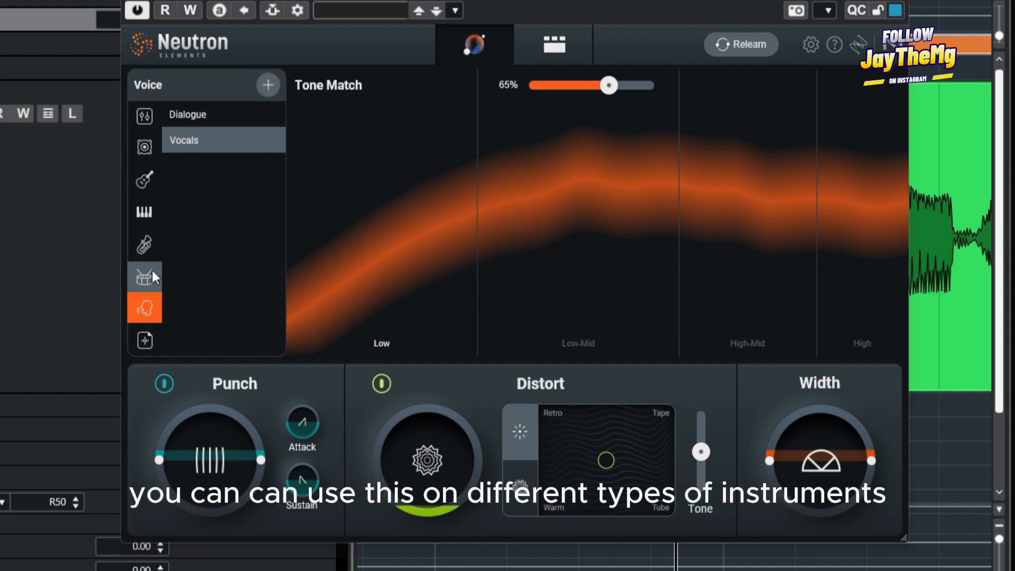
{"action": "mouse_move", "coordinate": [144, 279]}
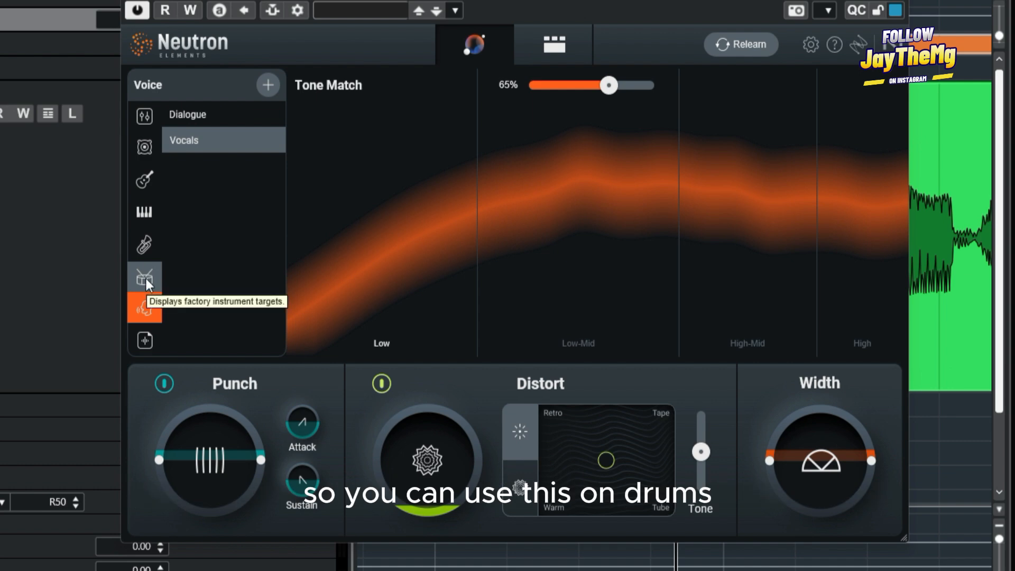
{"action": "mouse_move", "coordinate": [144, 148]}
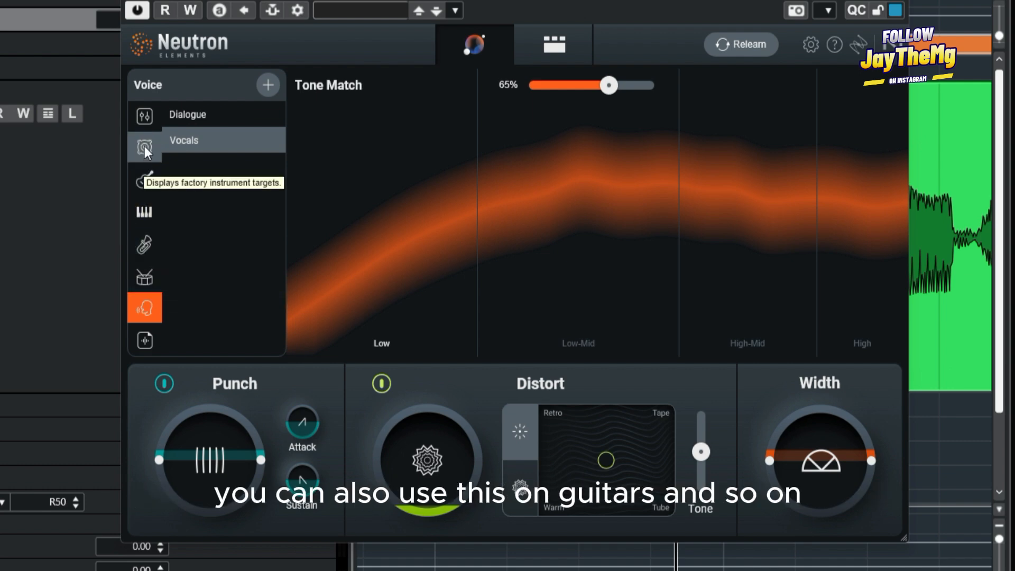
{"action": "mouse_move", "coordinate": [257, 18]}
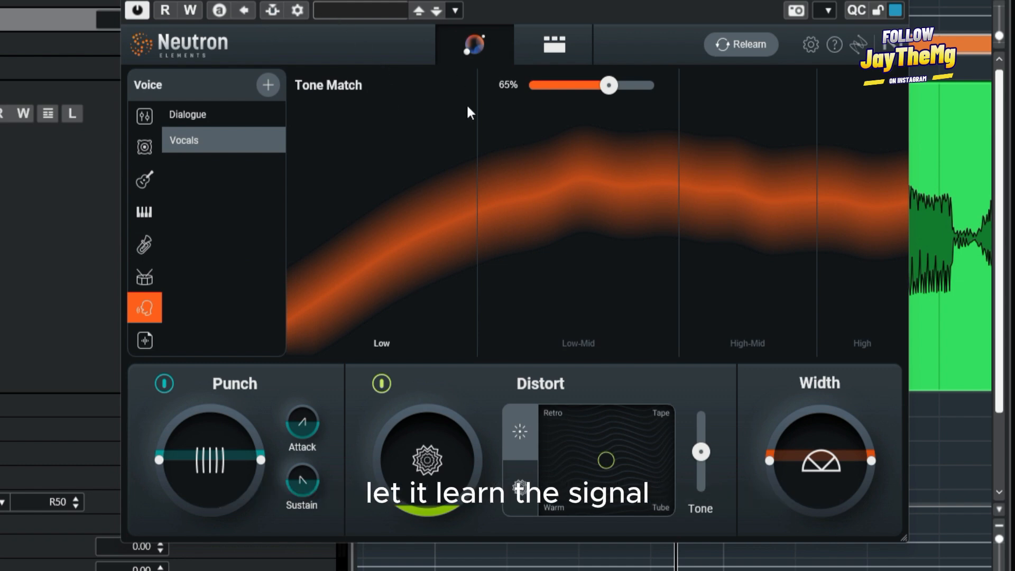
{"action": "mouse_move", "coordinate": [421, 188]}
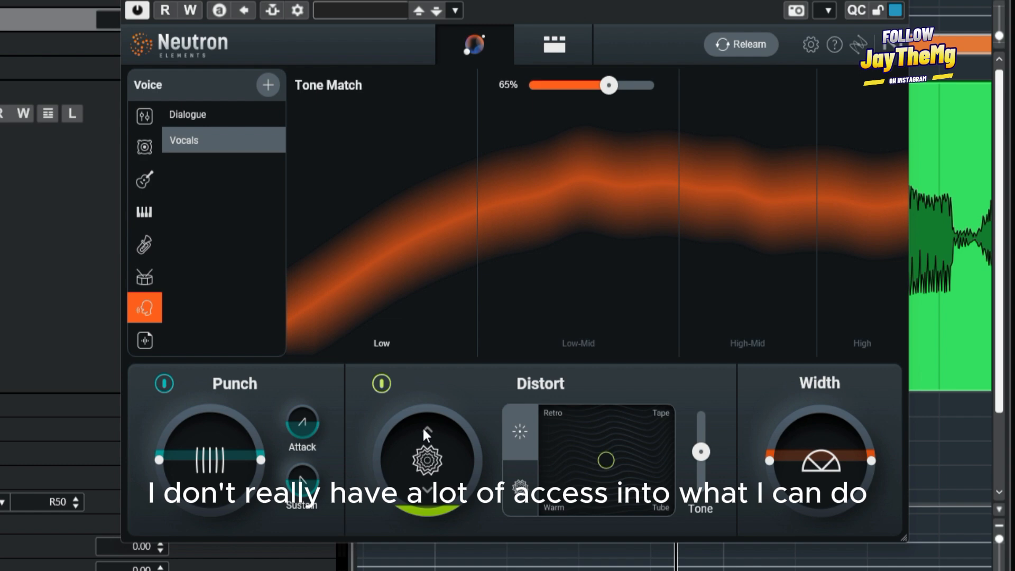
{"action": "mouse_move", "coordinate": [374, 462]}
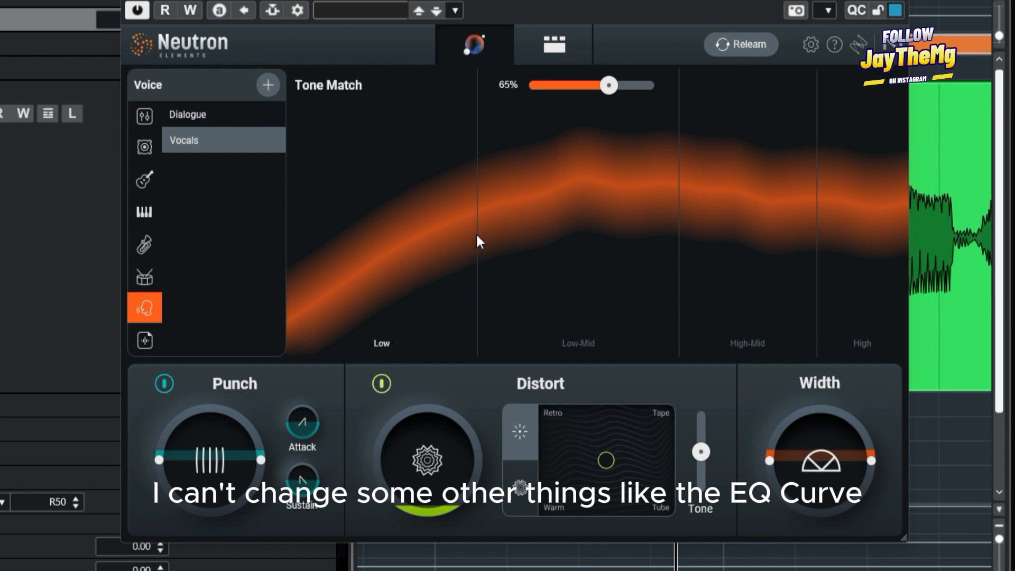
{"action": "mouse_move", "coordinate": [495, 261]}
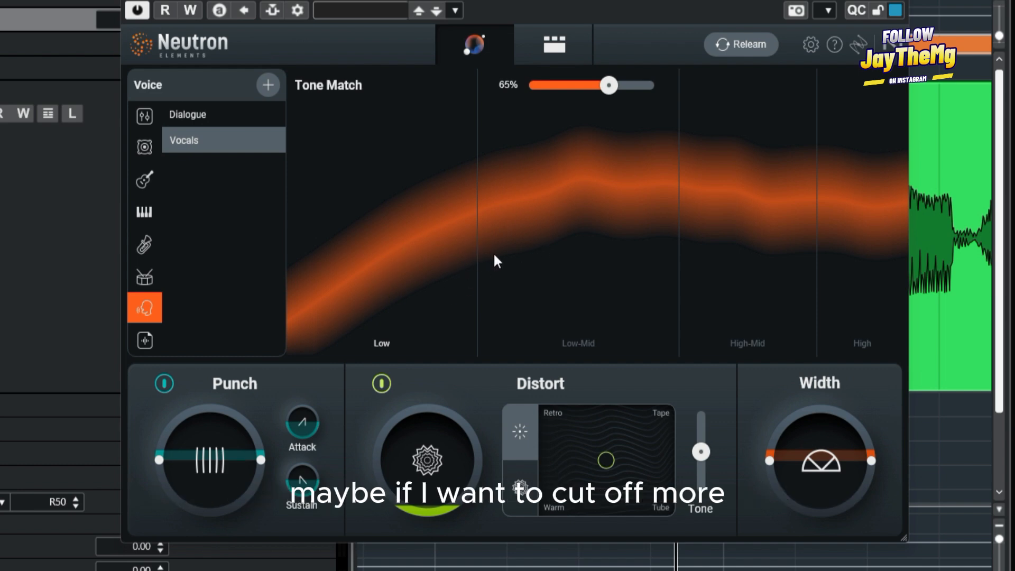
{"action": "mouse_move", "coordinate": [508, 198]}
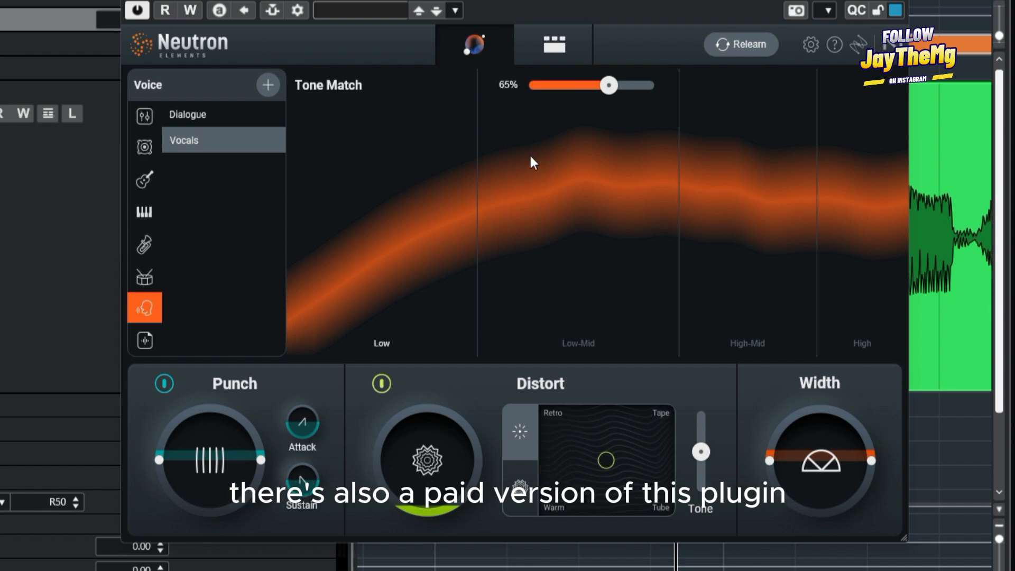
{"action": "left_click", "coordinate": [553, 44]}
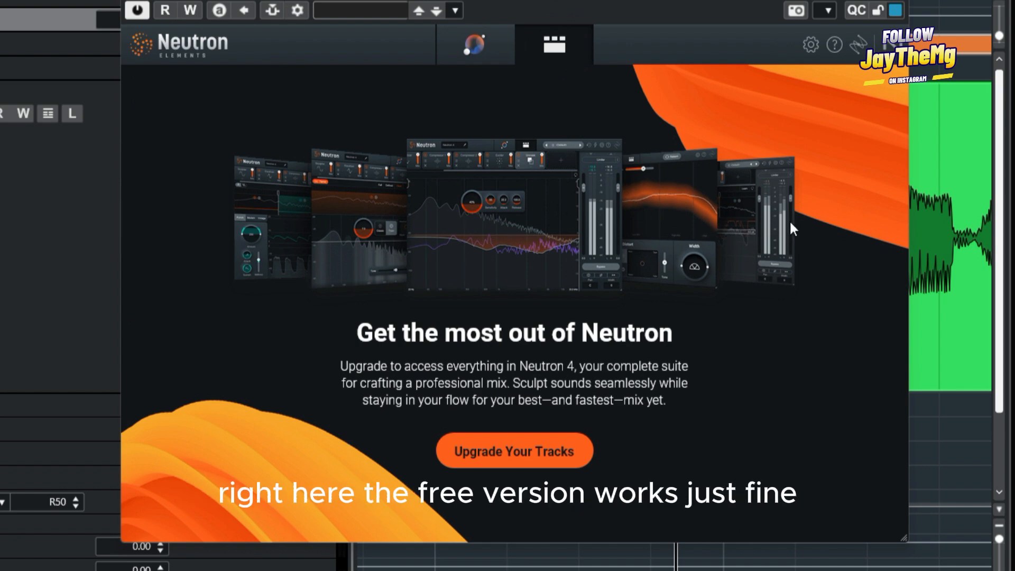
{"action": "left_click", "coordinate": [476, 44]}
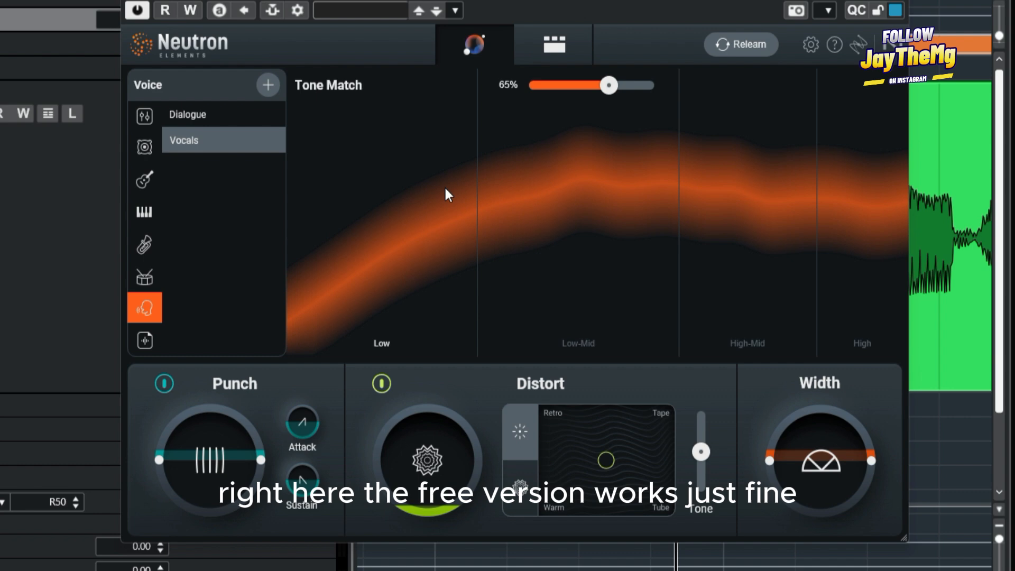
{"action": "mouse_move", "coordinate": [515, 29]}
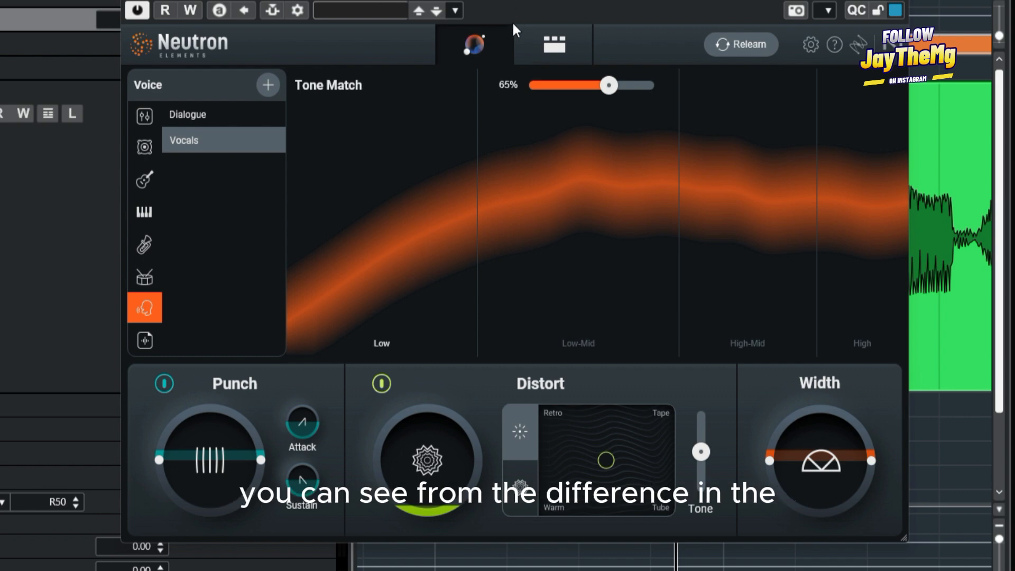
{"action": "mouse_move", "coordinate": [489, 16]}
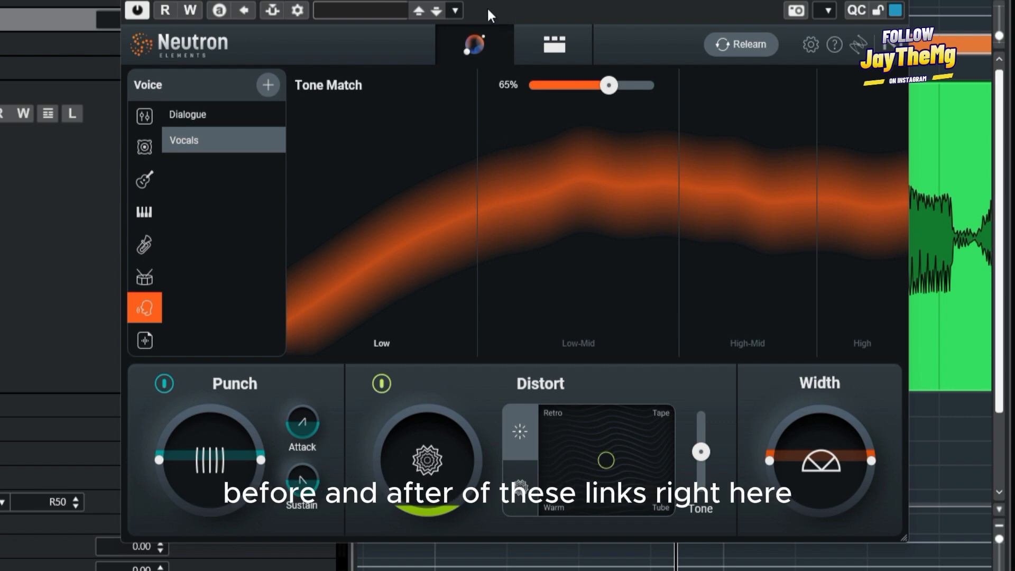